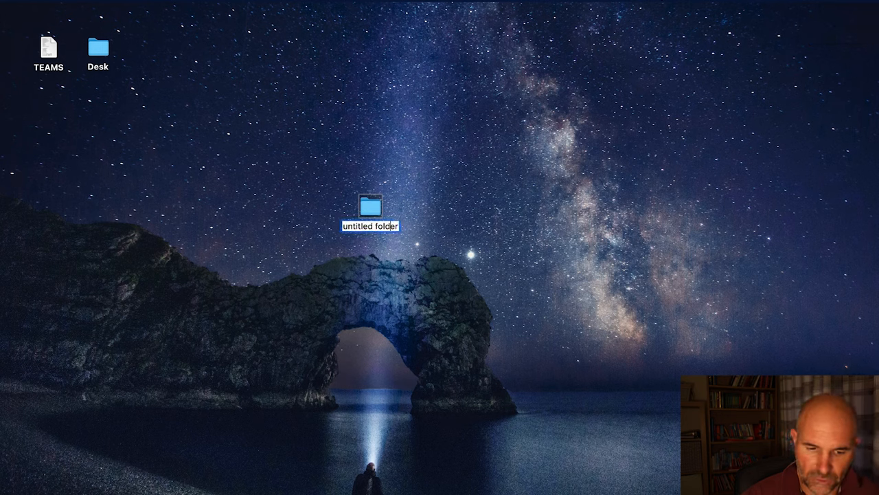
# Name the new desktop folder 'Stoke v Sunderland' and open it to add a 'live' subfolder
pyautogui.write('un')
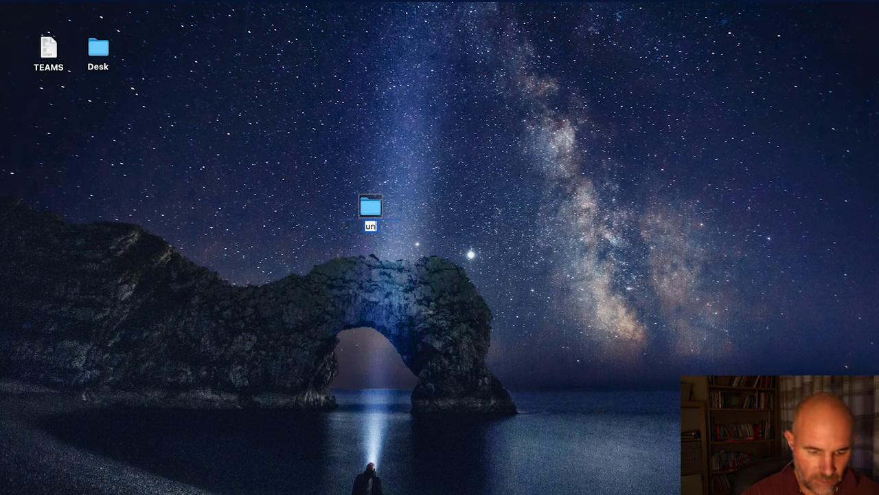
pyautogui.write('Stoke v Sunderland')
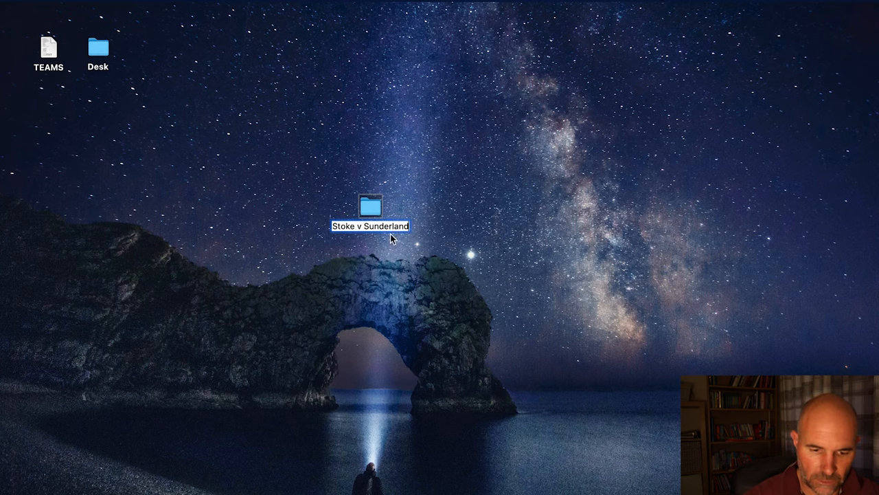
pyautogui.doubleClick(371, 207)
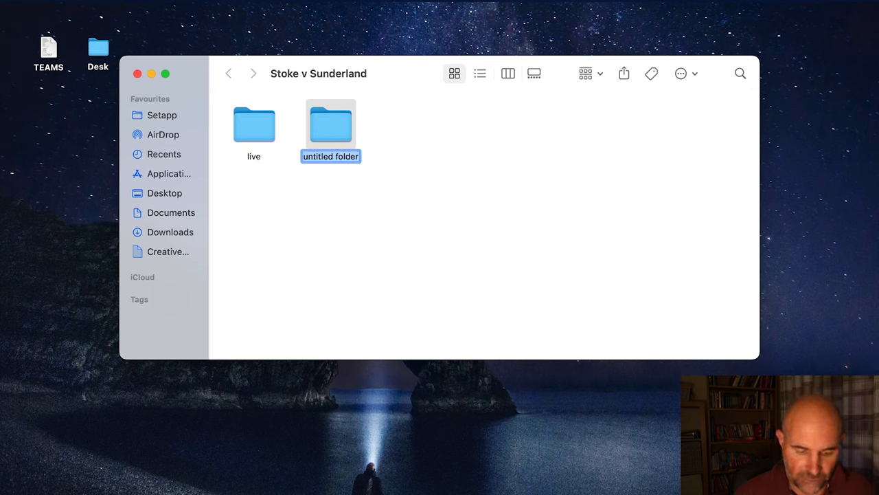
# Name a new subfolder 'full time' and begin naming another new folder '2nd'
pyautogui.write('full time')
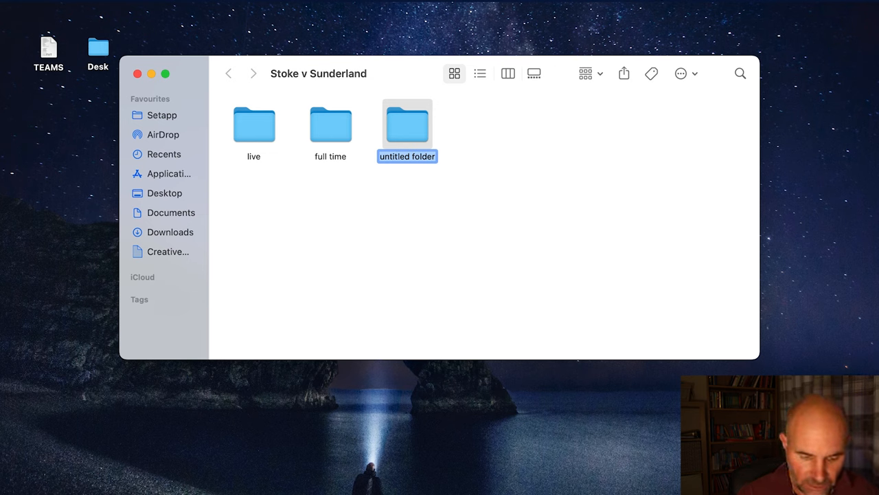
pyautogui.write('2nd')
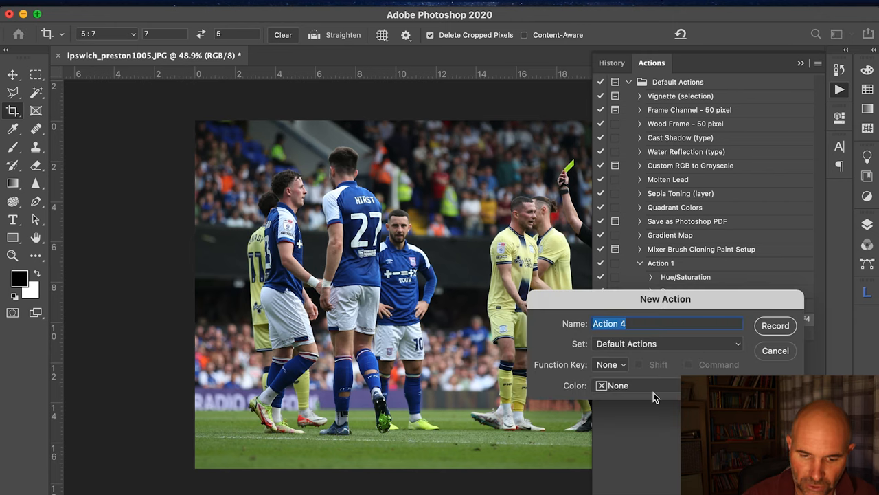
# Create Action 4 on function key F3, start recording, and collapse the Actions panel
pyautogui.click(610, 364)
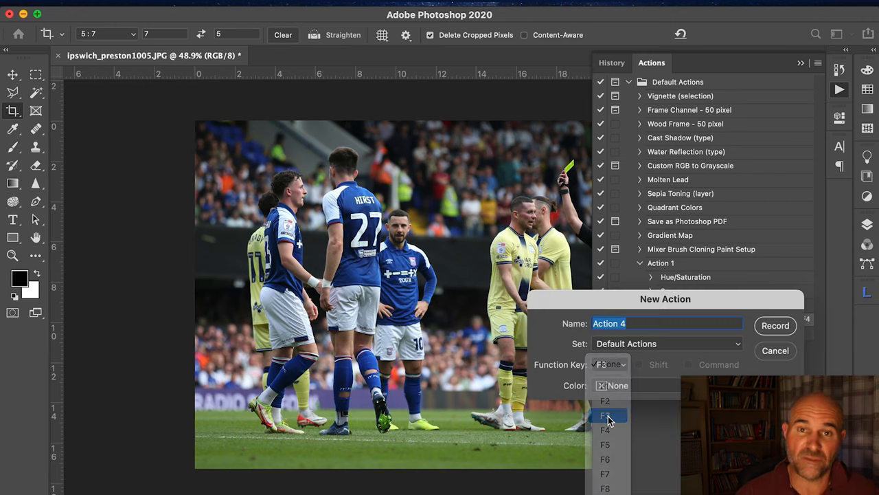
pyautogui.click(605, 415)
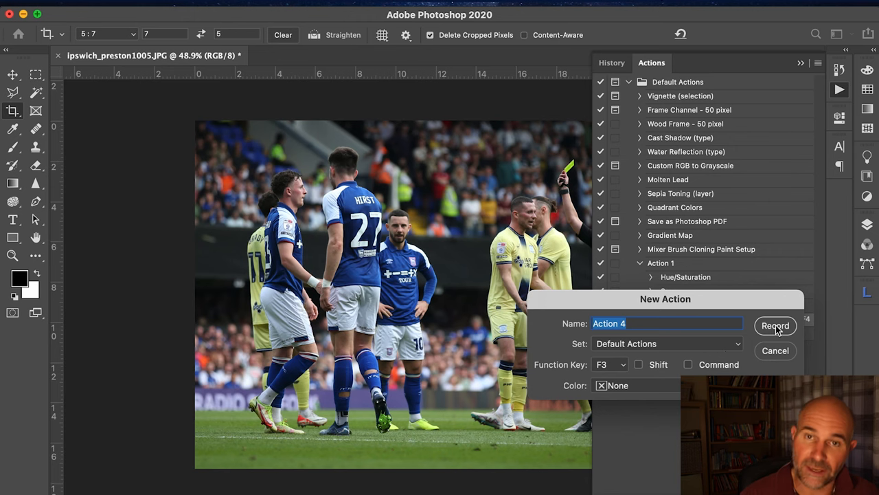
pyautogui.click(775, 326)
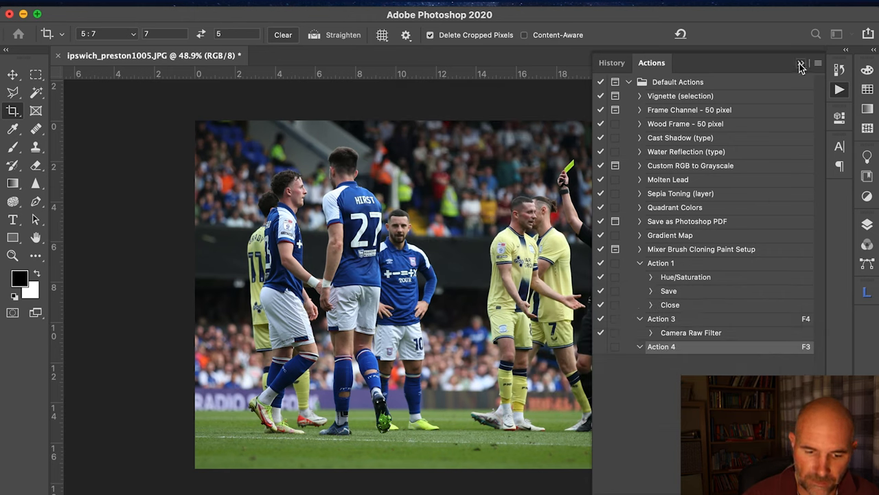
pyautogui.click(799, 62)
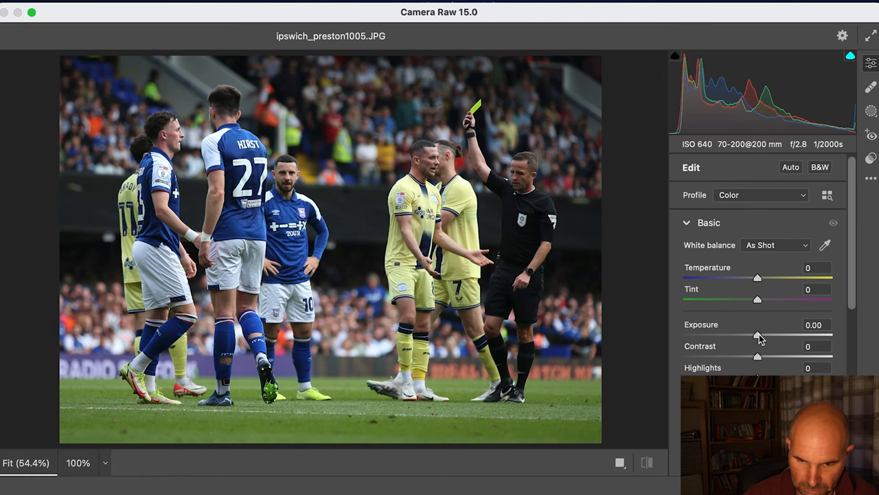
# In Camera Raw, set contrast to +40, highlights to -10 and dehaze to +10
pyautogui.moveTo(758, 356); pyautogui.dragTo(768, 357)
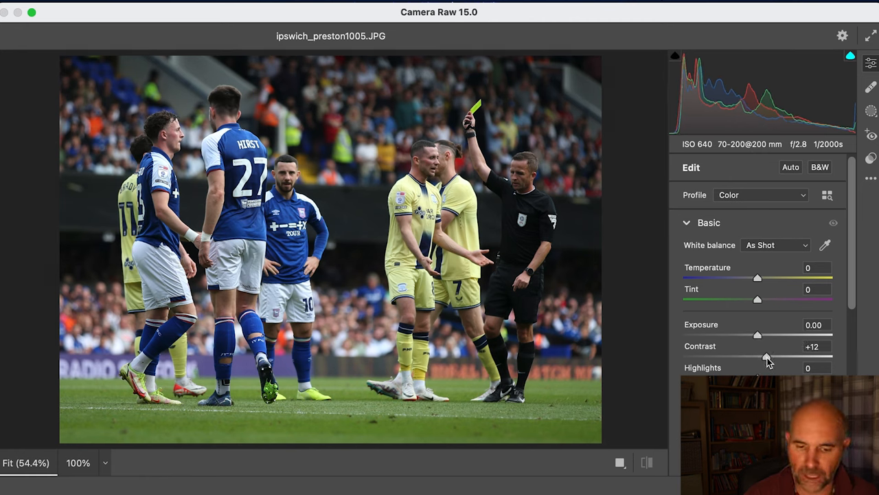
pyautogui.moveTo(764, 356); pyautogui.dragTo(788, 356)
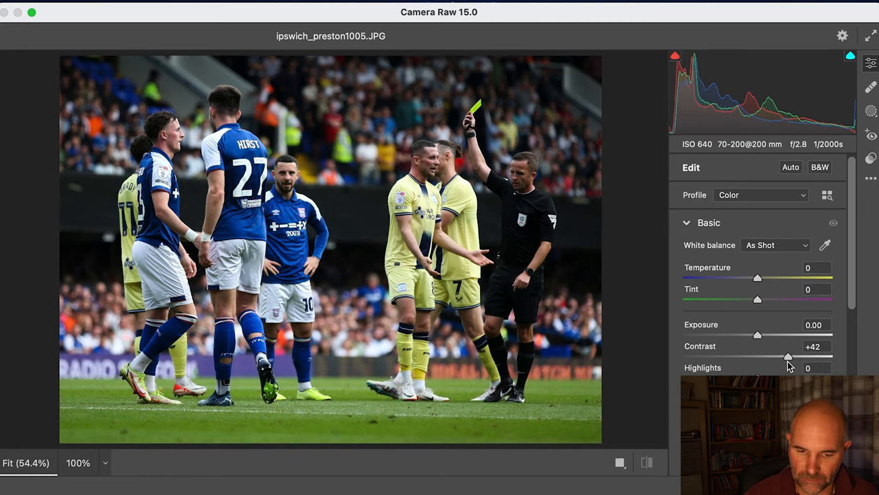
pyautogui.moveTo(788, 356); pyautogui.dragTo(787, 357)
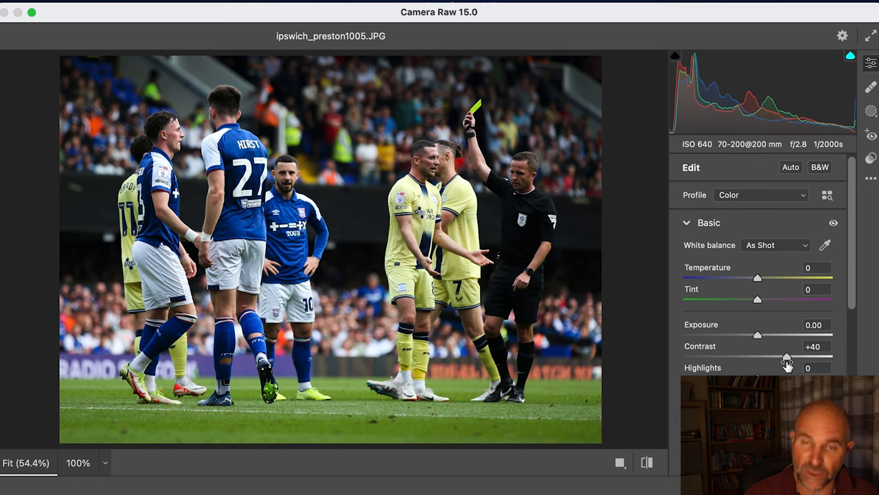
pyautogui.scroll(-3)
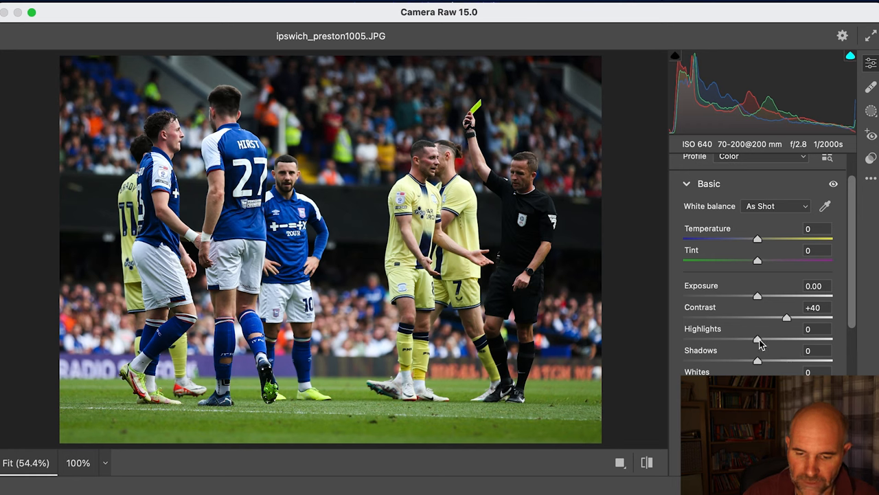
pyautogui.moveTo(757, 339); pyautogui.dragTo(753, 339)
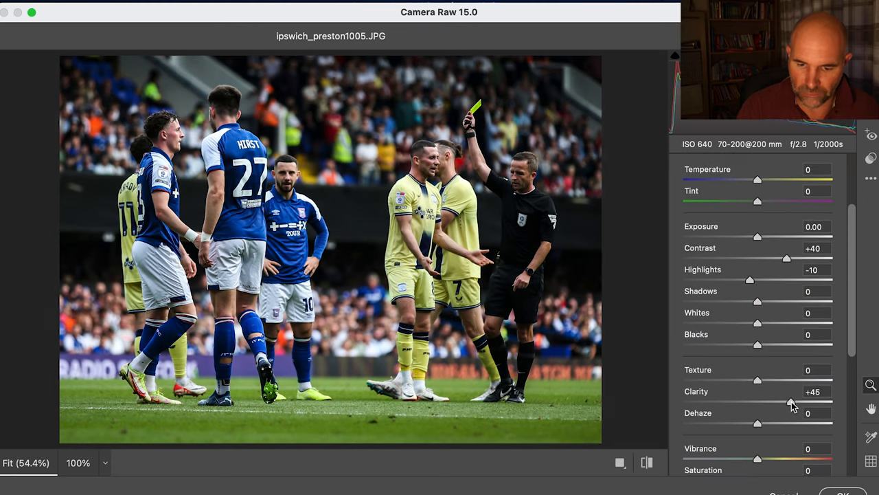
pyautogui.moveTo(758, 424); pyautogui.dragTo(785, 423)
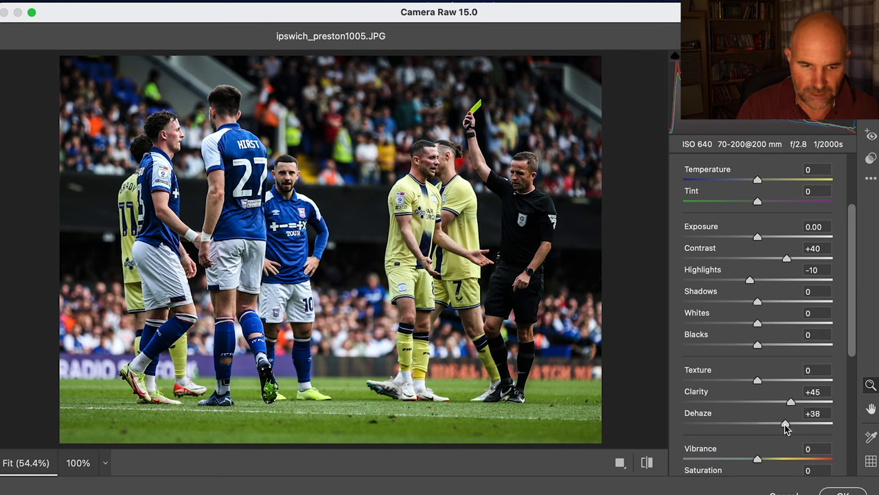
pyautogui.moveTo(787, 424); pyautogui.dragTo(766, 424)
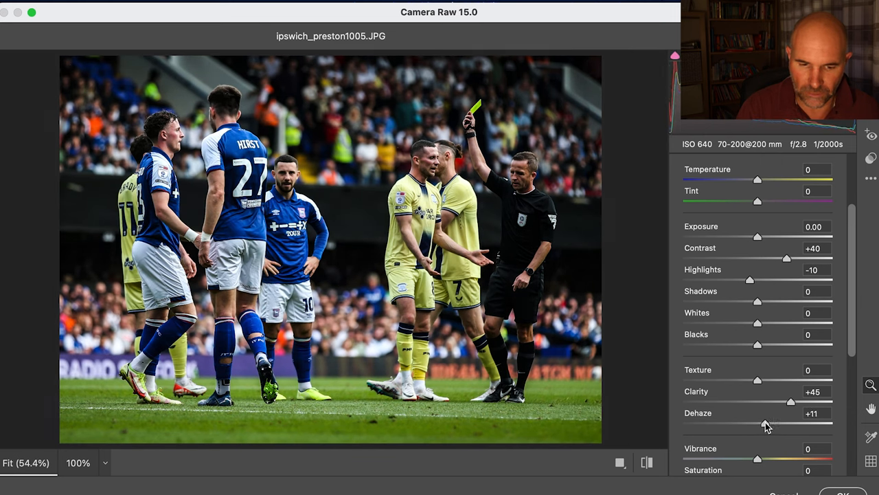
pyautogui.moveTo(764, 423); pyautogui.dragTo(763, 424)
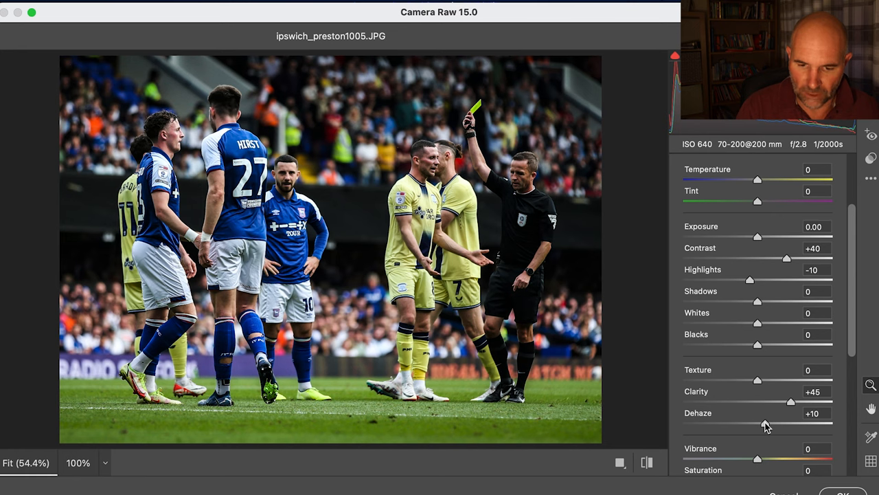
# Raise the exposure to +0.20 and the saturation to +10
pyautogui.moveTo(758, 237); pyautogui.dragTo(761, 236)
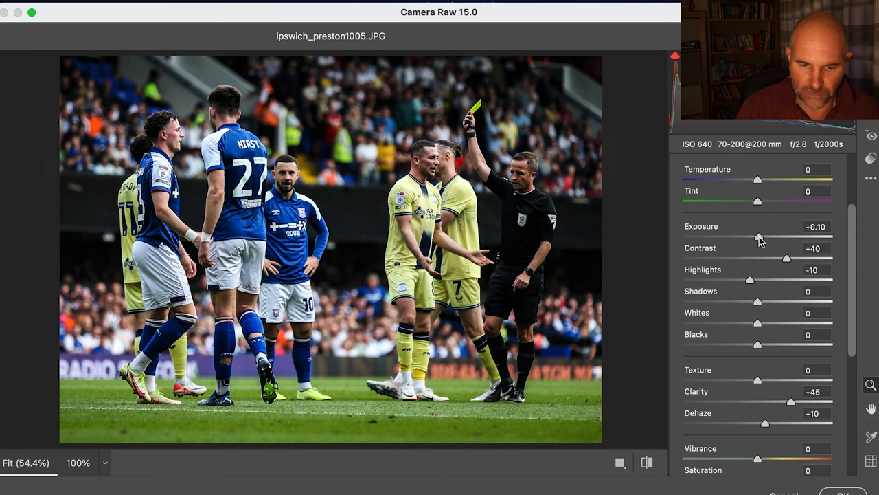
pyautogui.moveTo(759, 237); pyautogui.dragTo(763, 237)
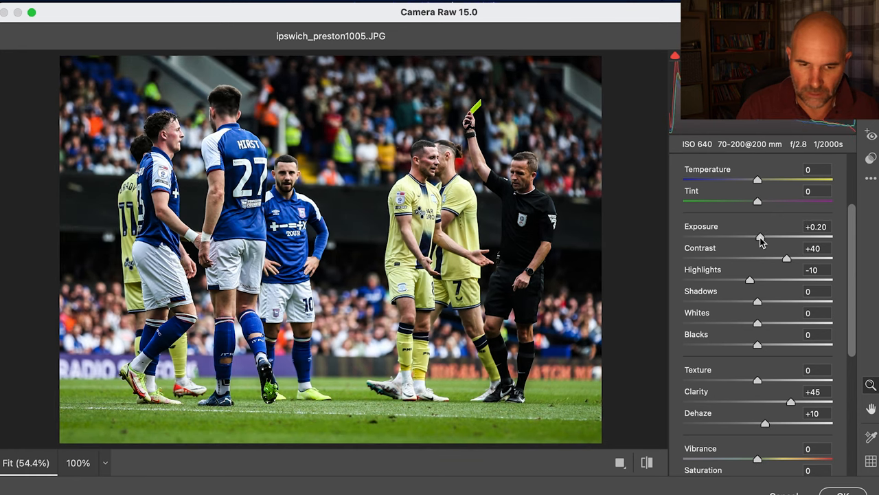
pyautogui.moveTo(764, 328)
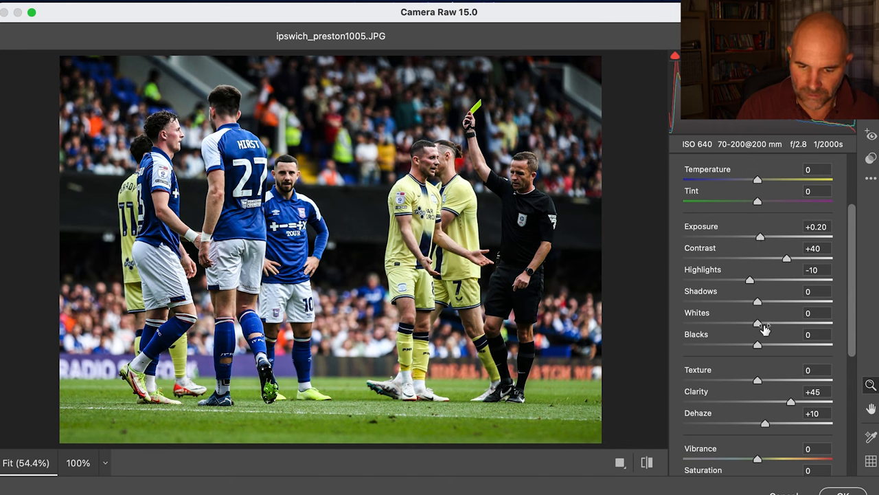
pyautogui.scroll(-3)
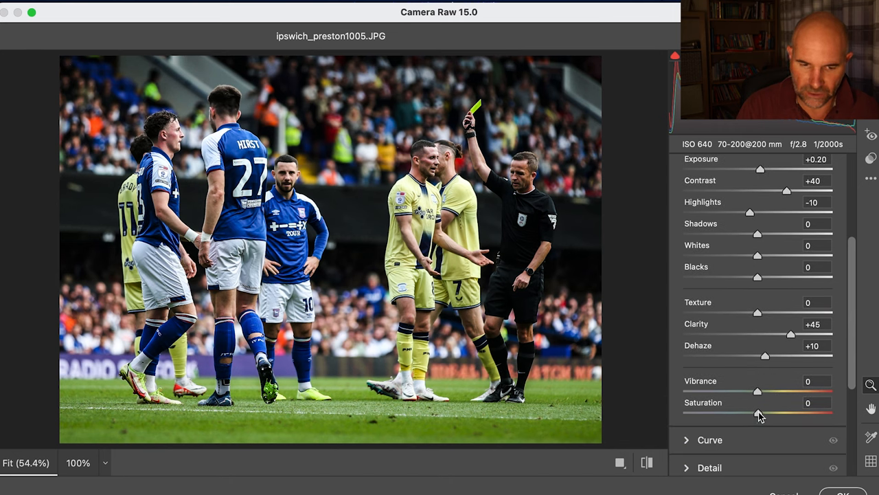
pyautogui.moveTo(757, 413); pyautogui.dragTo(766, 413)
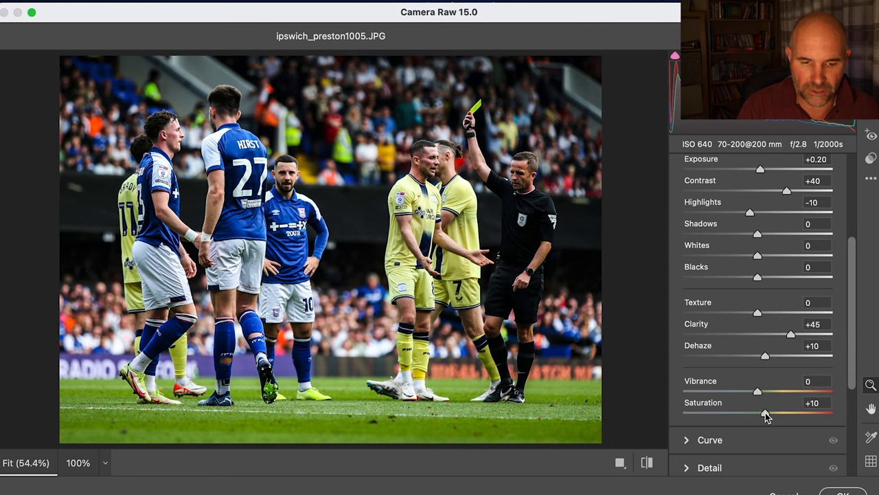
pyautogui.moveTo(757, 414); pyautogui.dragTo(761, 414)
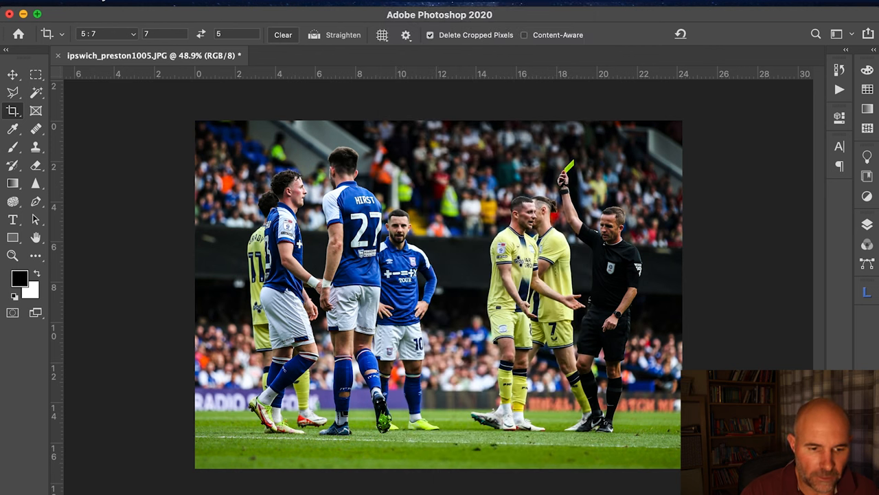
pyautogui.moveTo(117, 147)
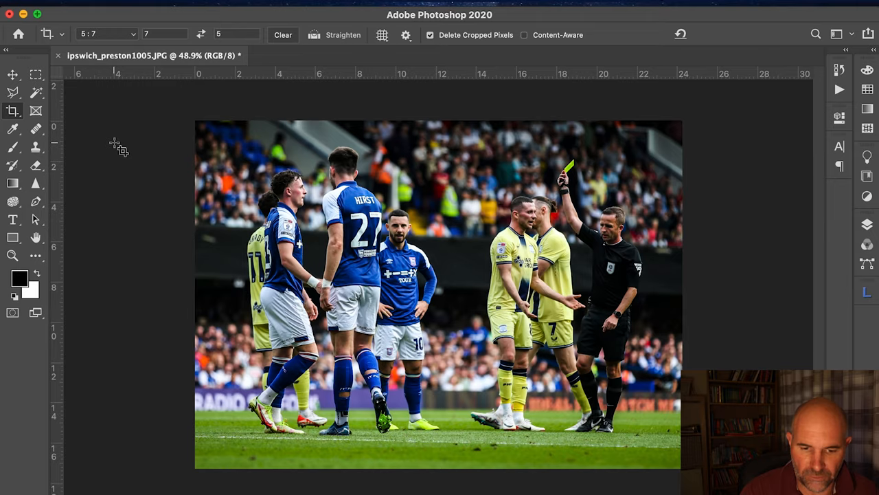
# Save the photo as a maximum-quality JPEG in Desktop > Stoke v Sunderland, then show the Actions list
pyautogui.press('cmd+shift+s')
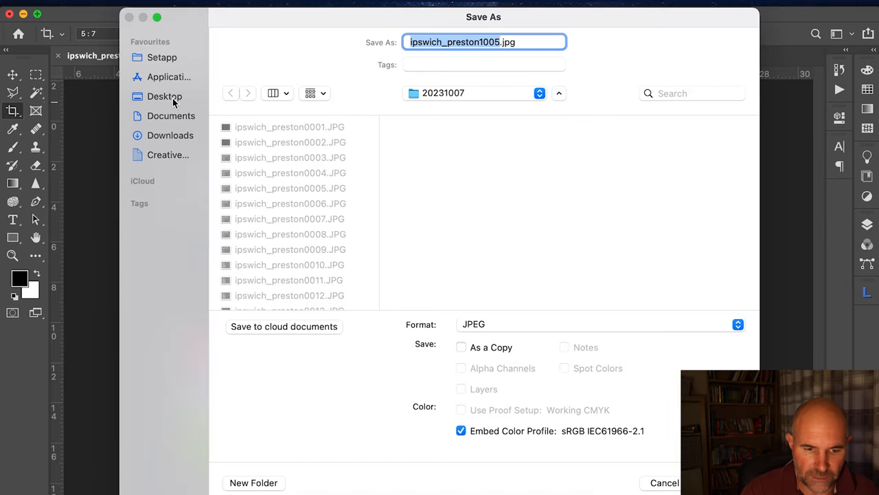
pyautogui.click(164, 96)
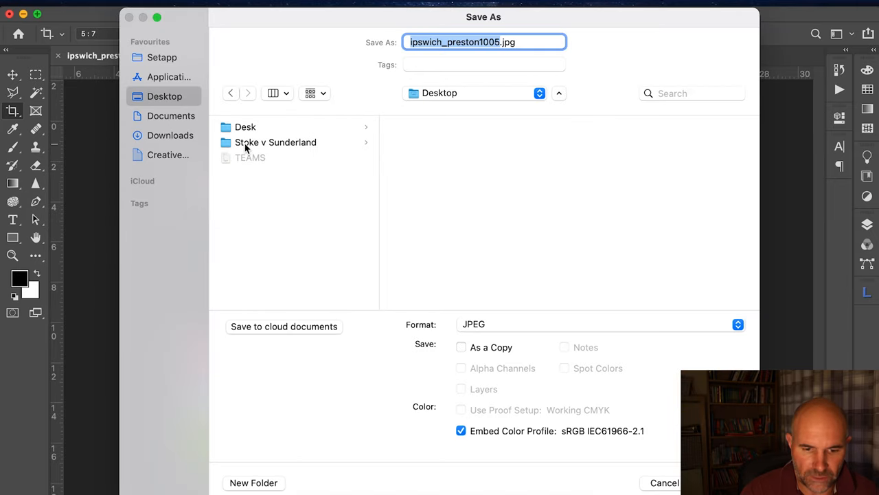
pyautogui.click(275, 142)
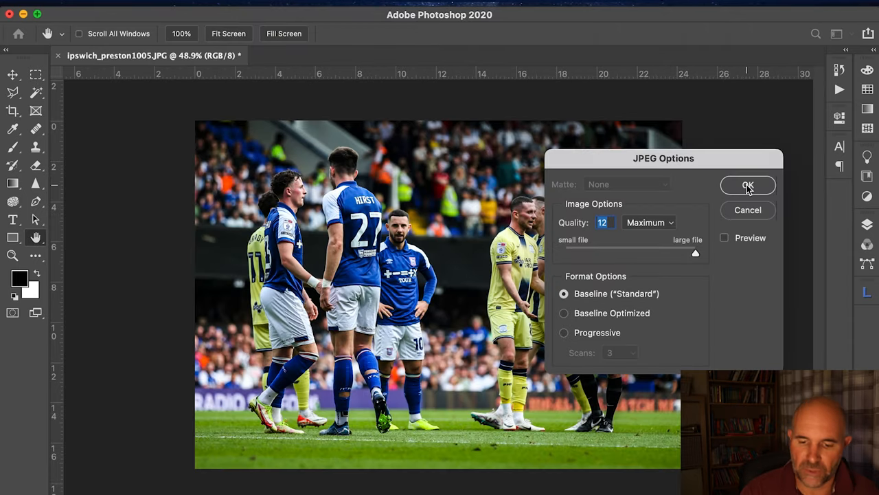
pyautogui.click(747, 185)
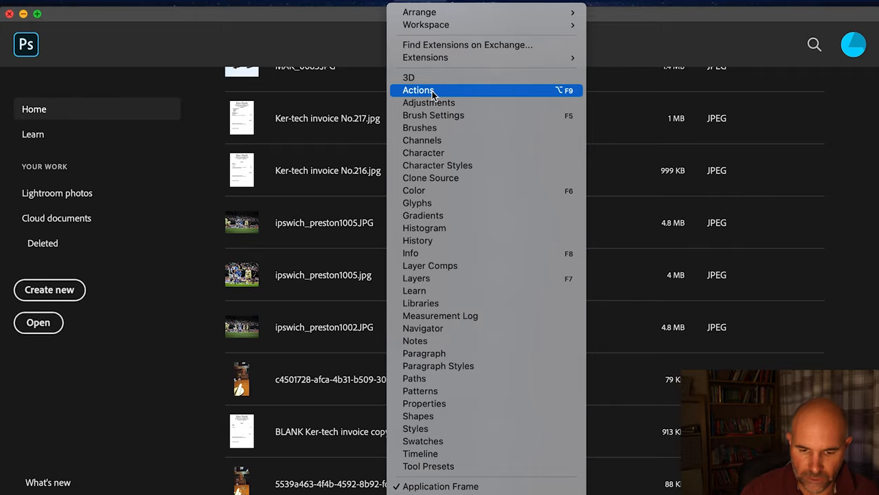
pyautogui.click(418, 90)
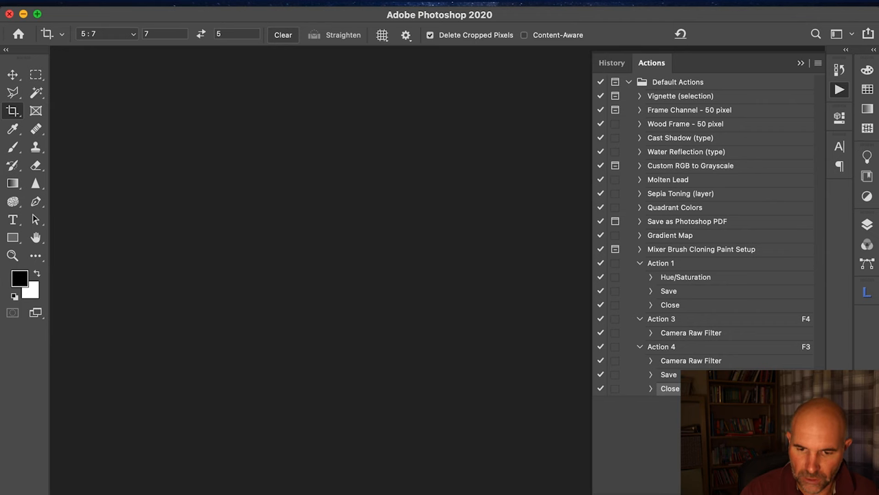